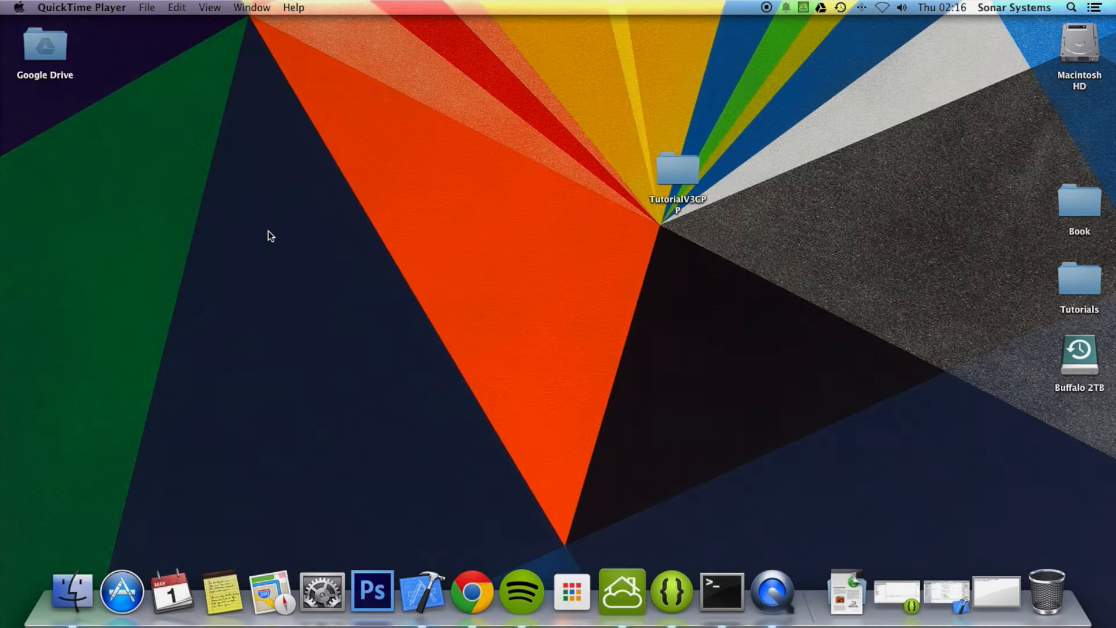
mouse_move(842, 554)
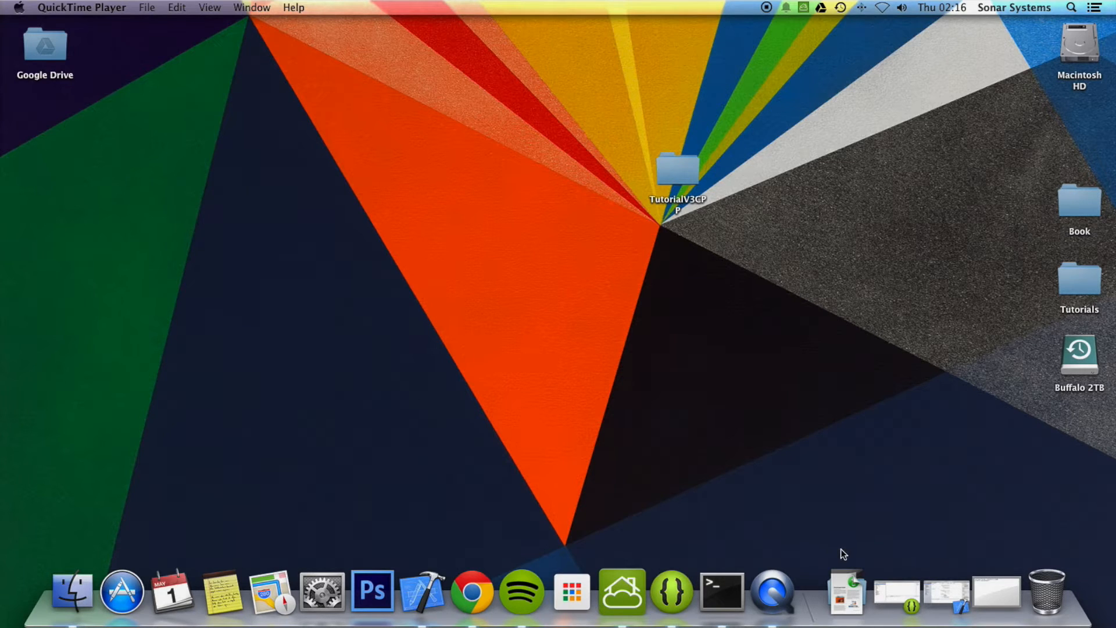
mouse_move(956, 559)
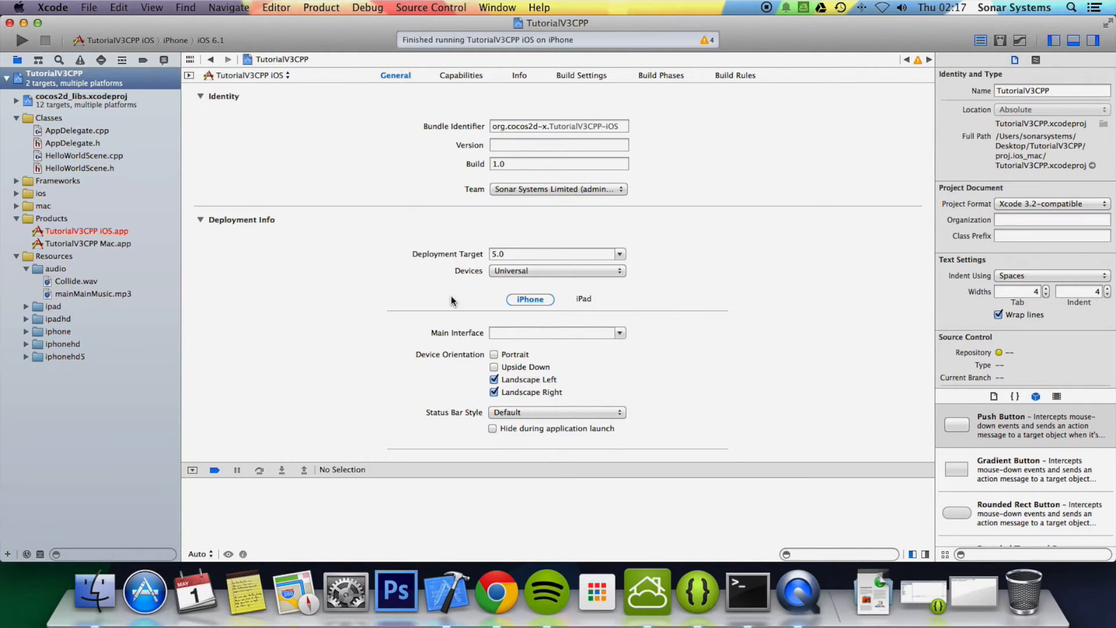
- Enable Portrait and Upside Down orientations and disable Landscape in the iOS target's Device Orientation
click(494, 354)
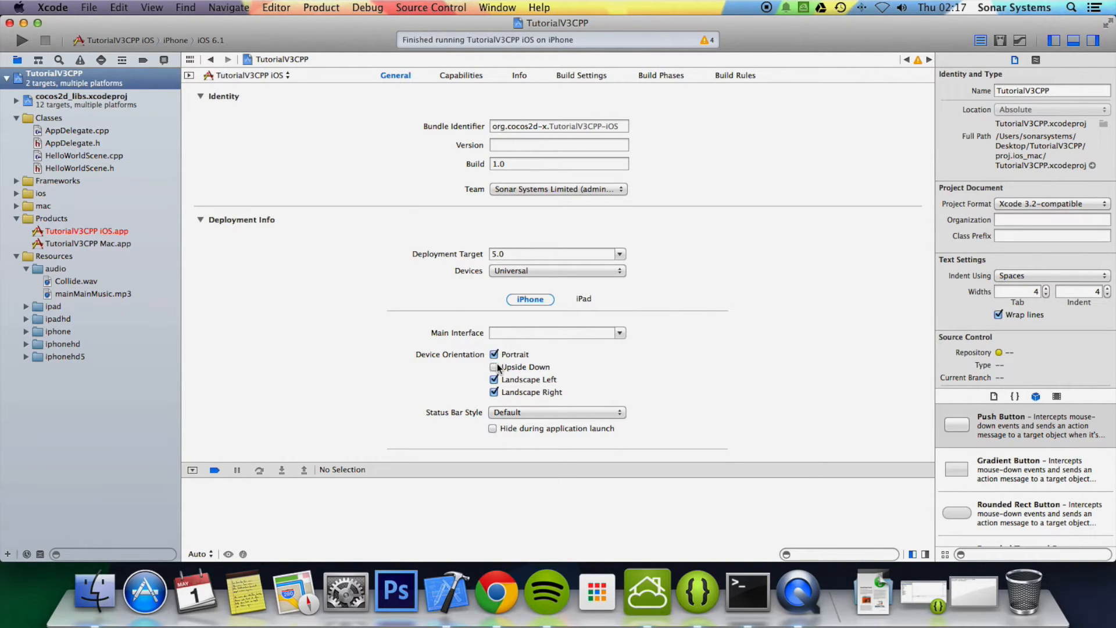
click(494, 366)
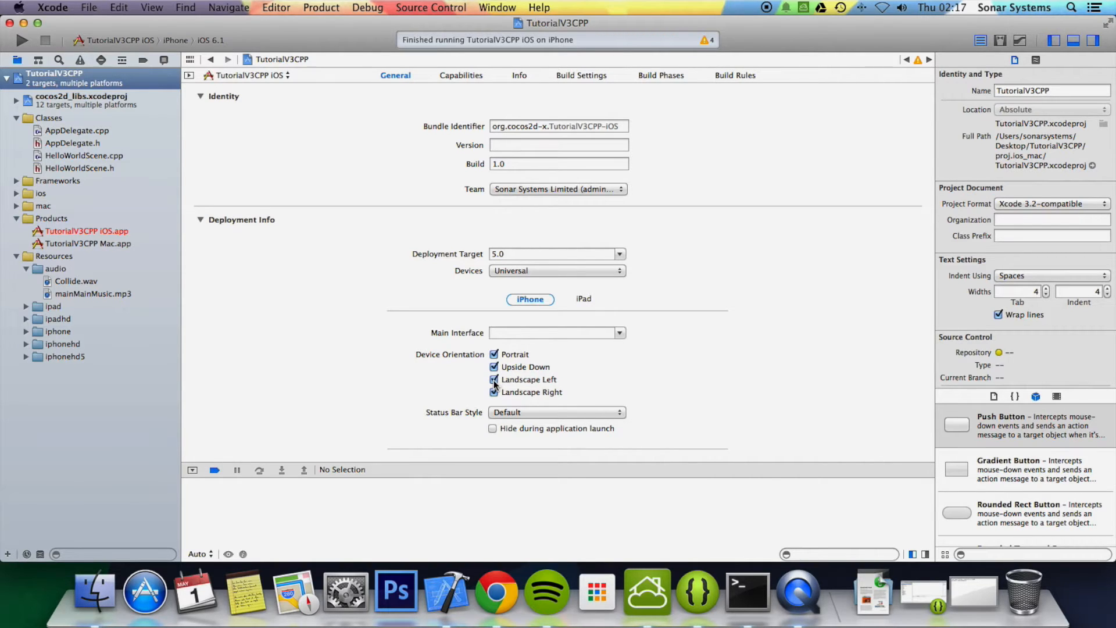
click(494, 379)
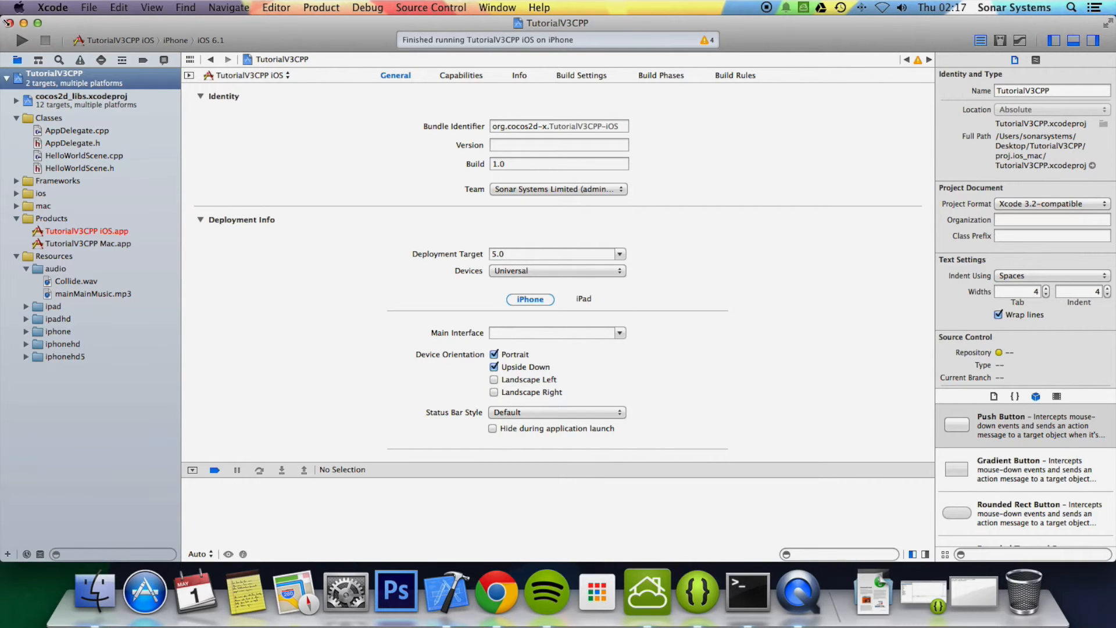
mouse_move(21, 40)
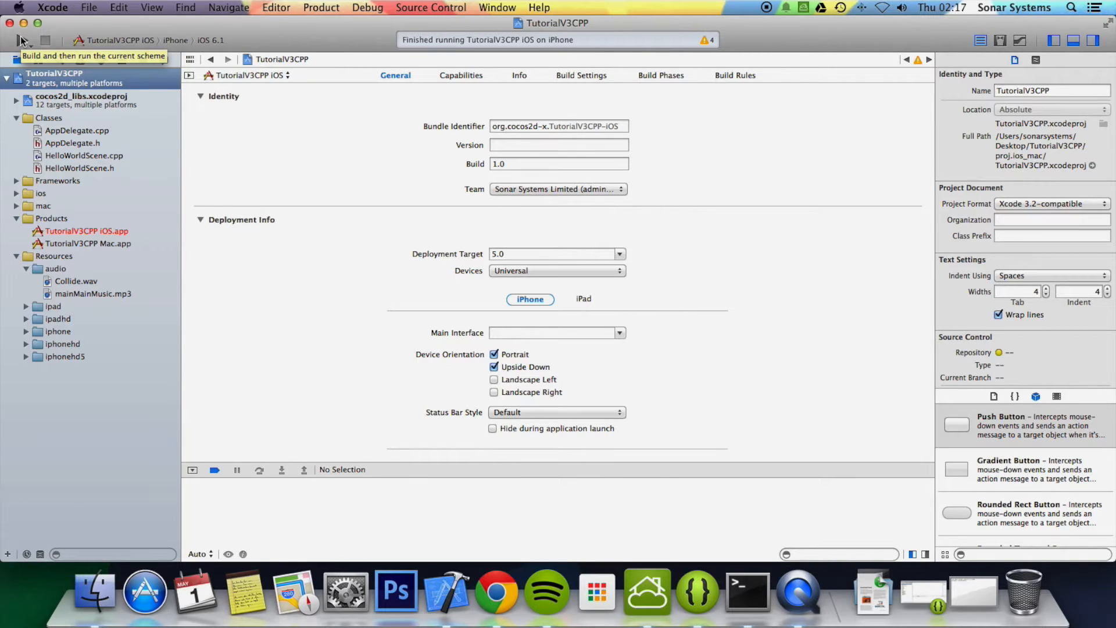
- Build and launch TutorialV3CPP in the iPhone simulator, now in portrait
click(21, 40)
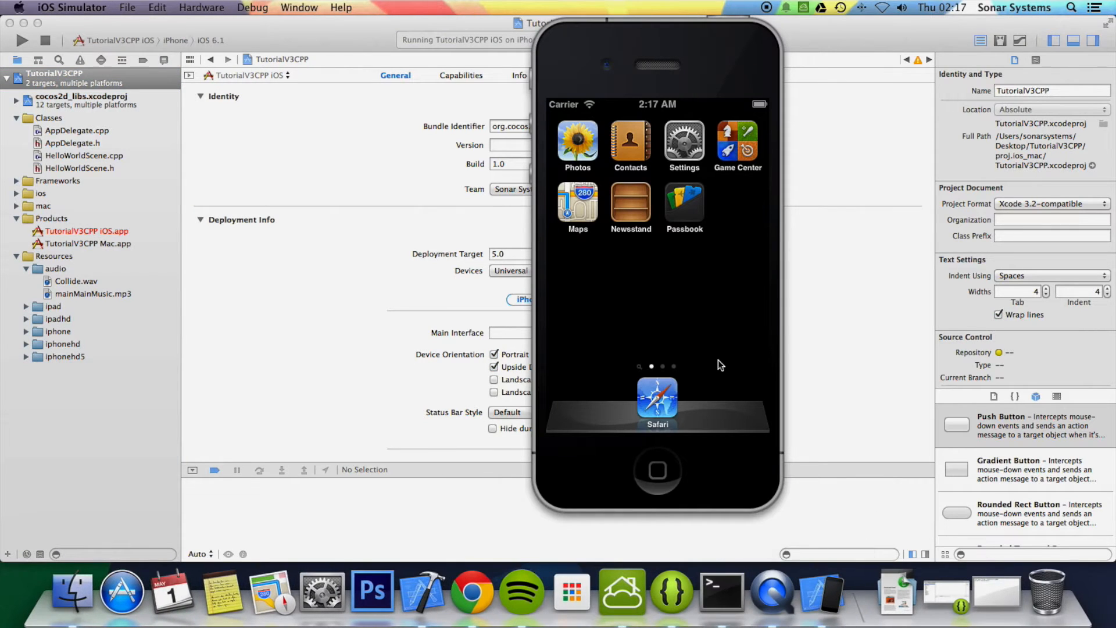
mouse_move(704, 316)
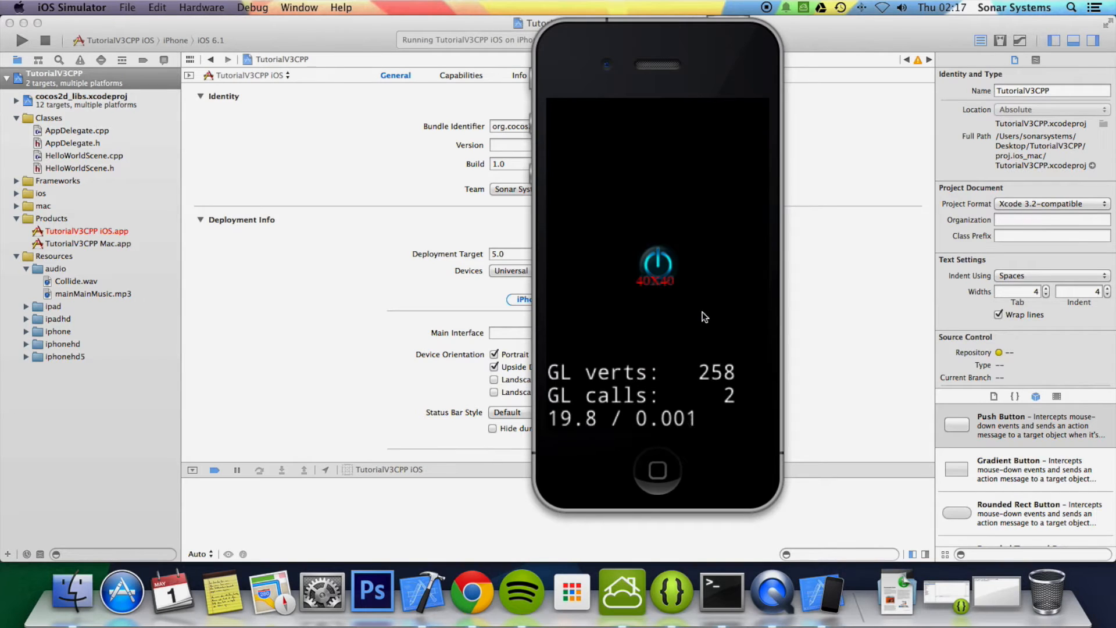
mouse_move(804, 447)
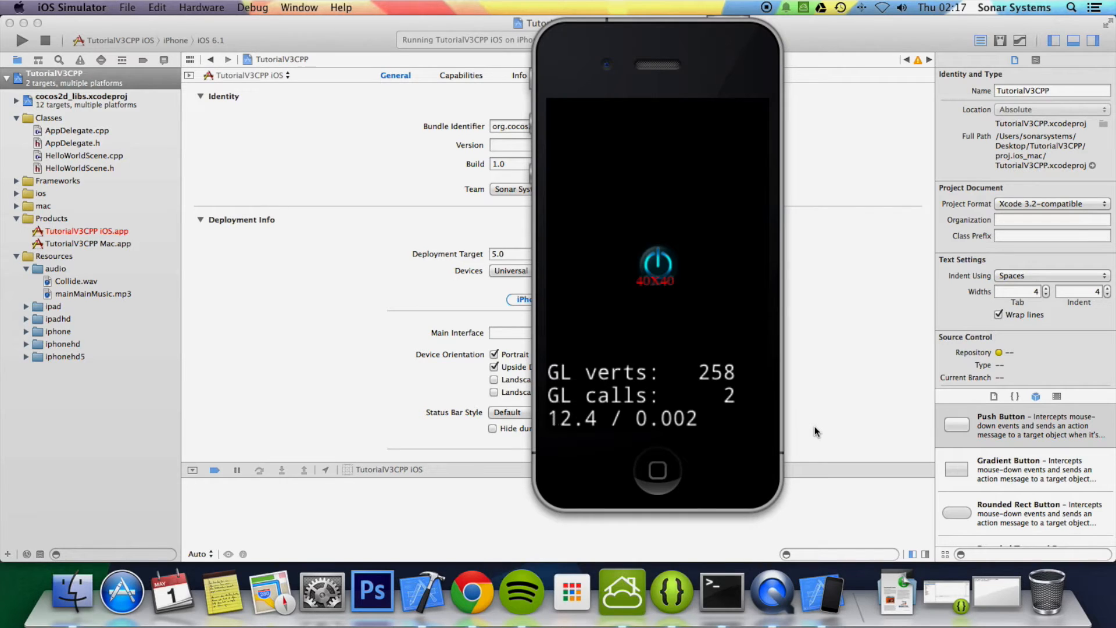
mouse_move(766, 587)
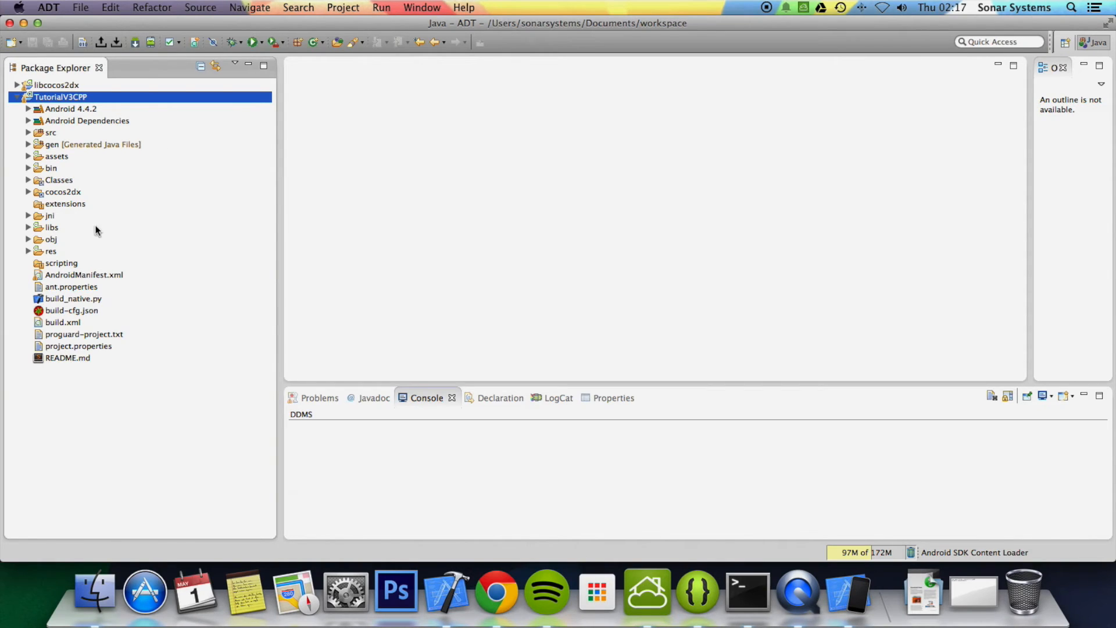
mouse_move(71, 283)
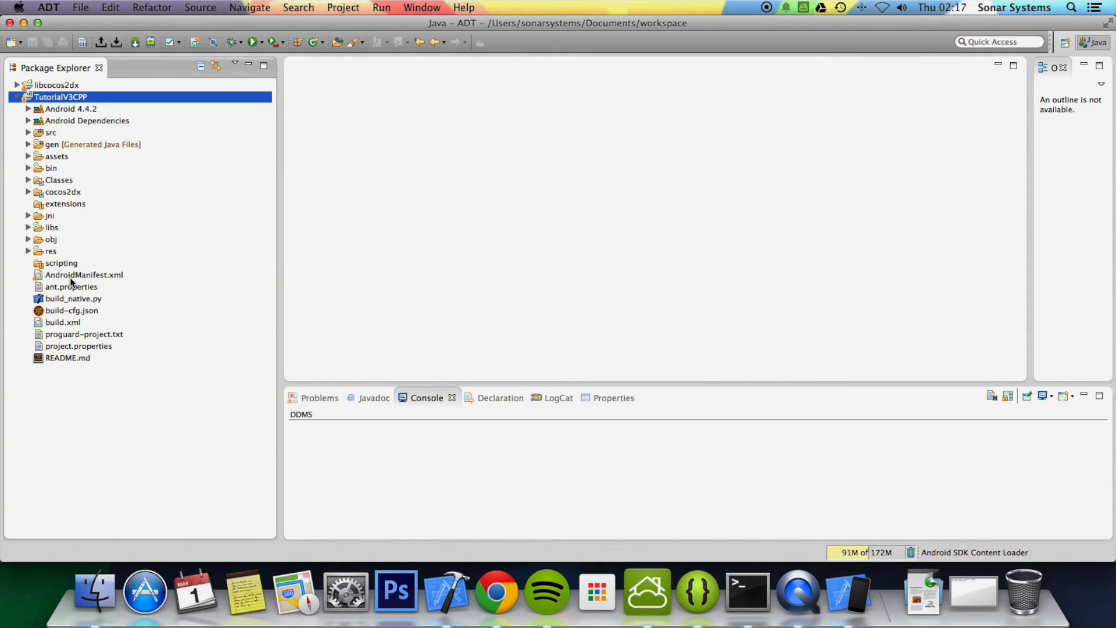
- Open TutorialV3CPP's AndroidManifest.xml and view it as raw XML at the activity section
double_click(84, 274)
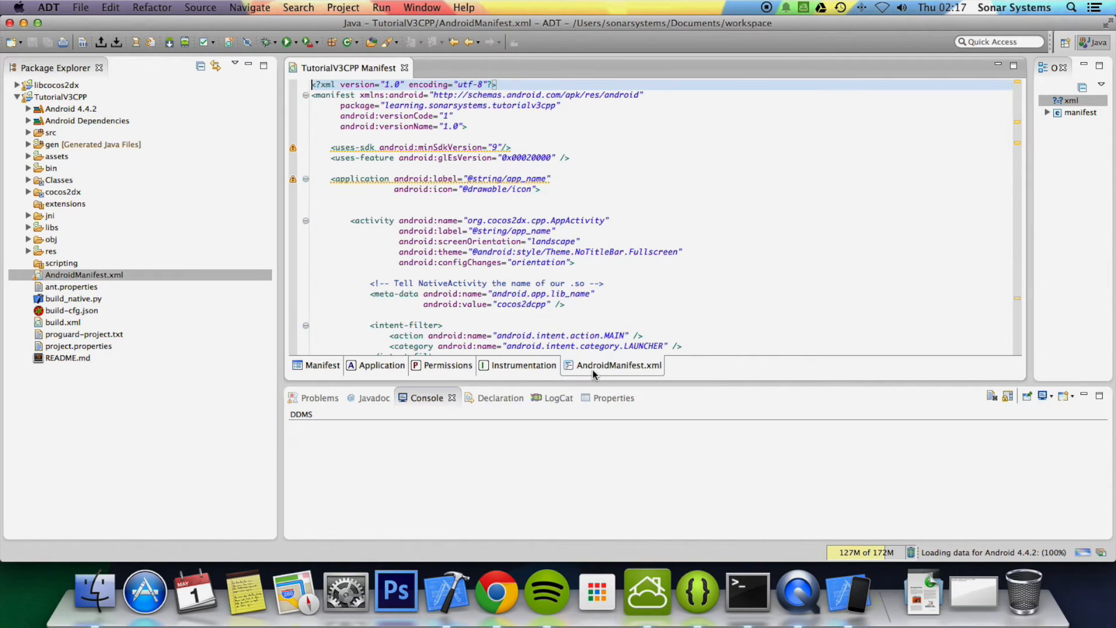
click(617, 365)
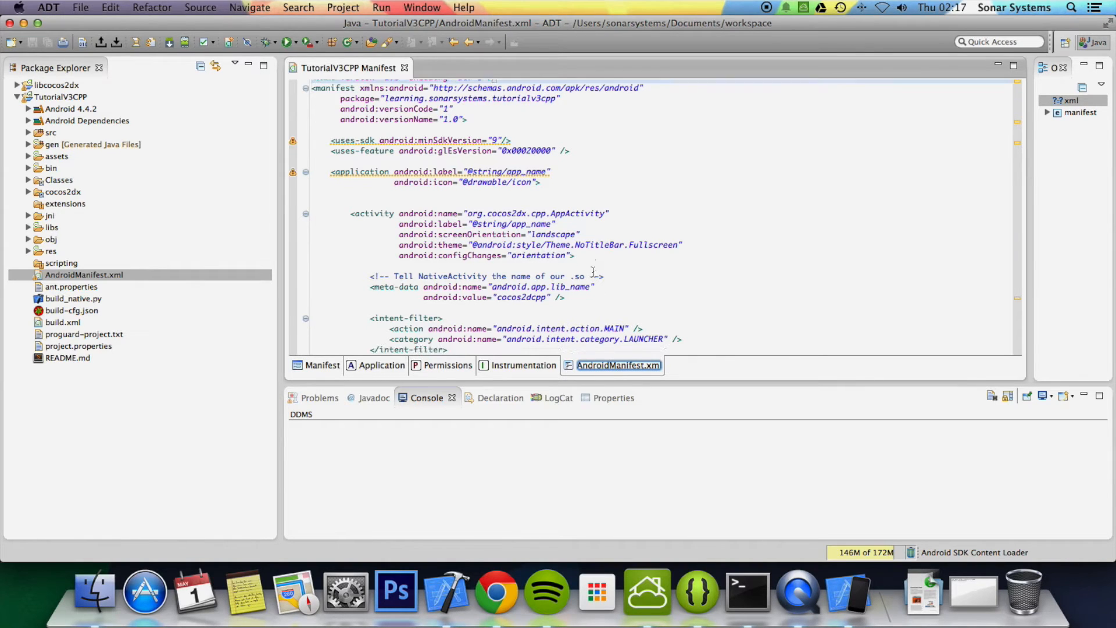
scroll(down, 3)
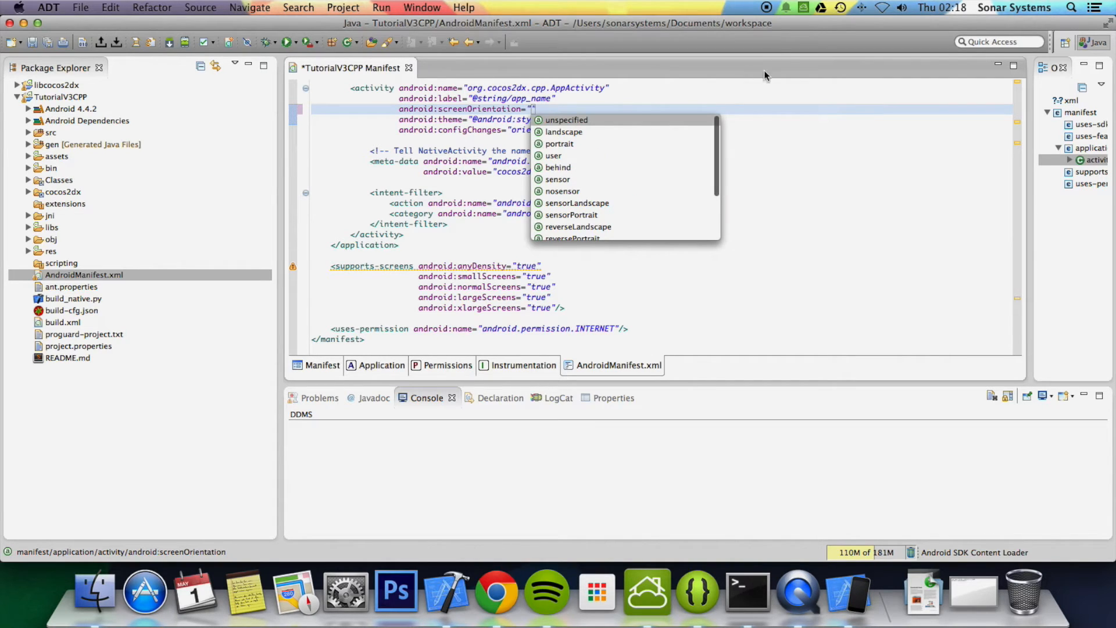
mouse_move(559, 181)
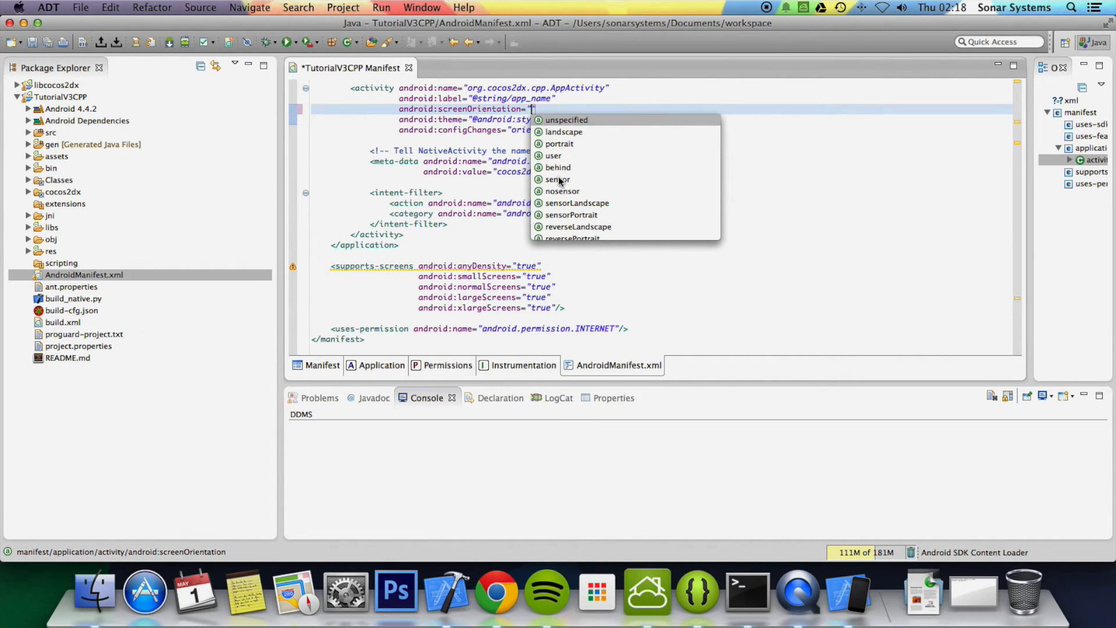
- Set the activity's android:screenOrientation to portrait and save the manifest
scroll(down, 3)
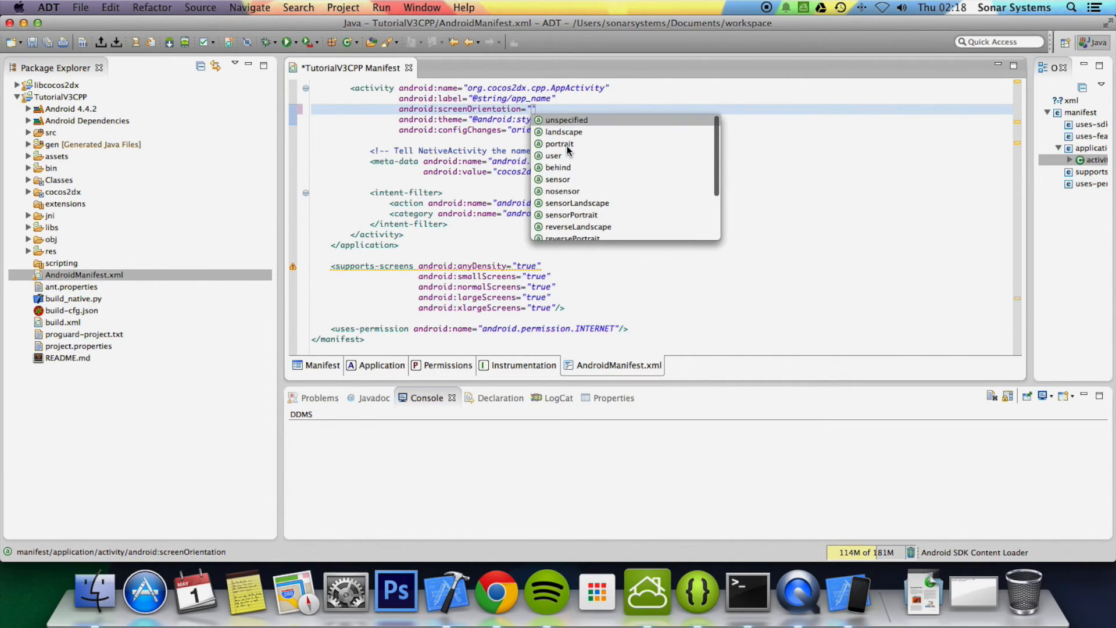
click(559, 143)
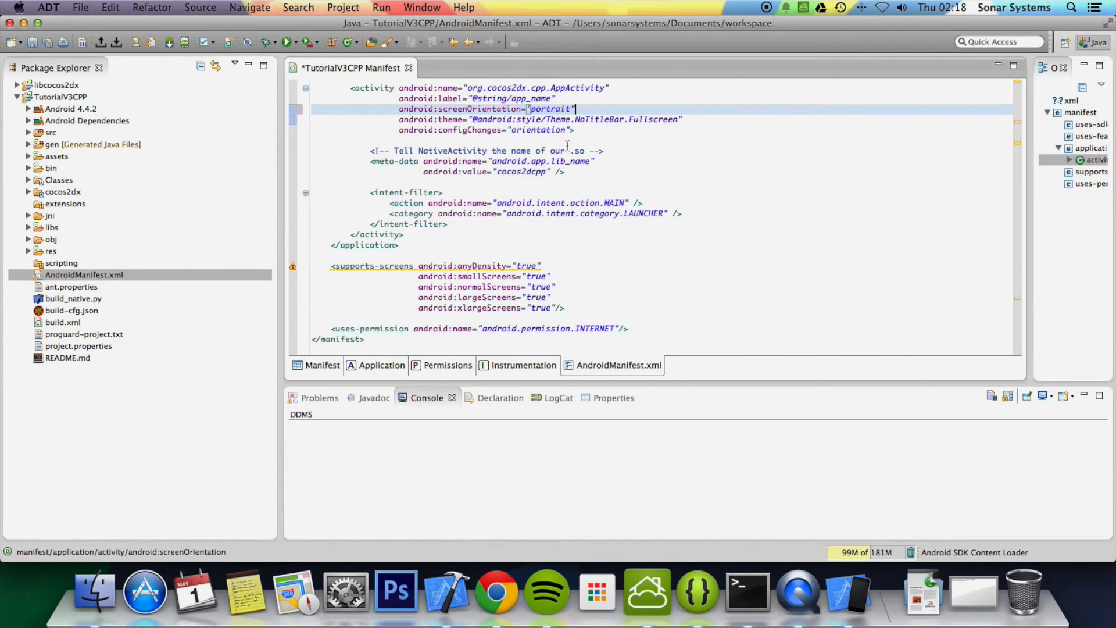
key(cmd+s)
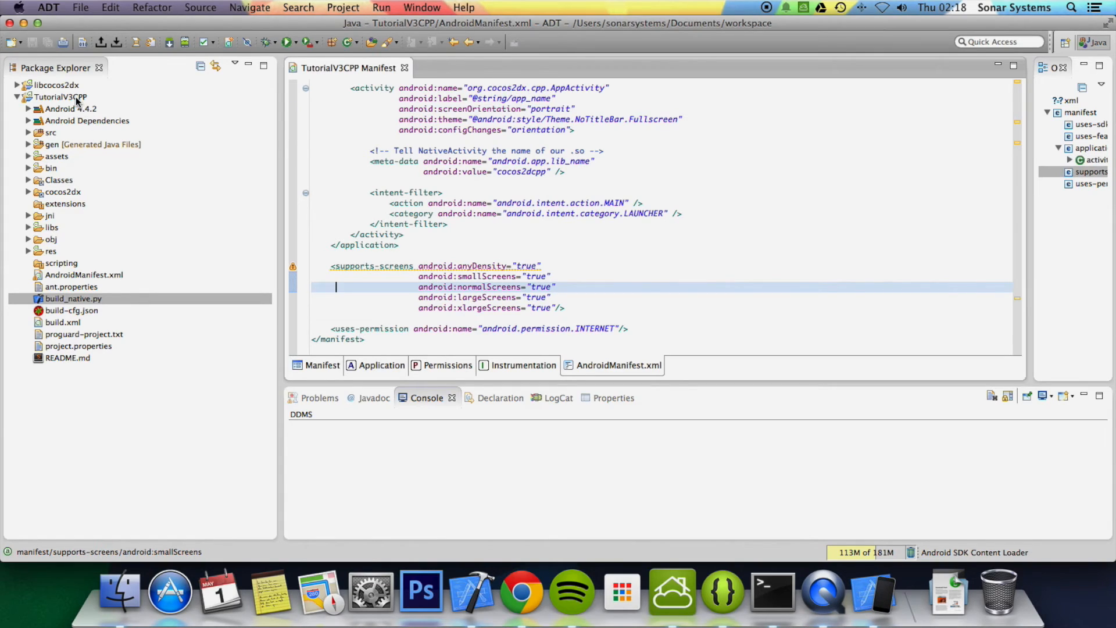
- Run TutorialV3CPP as an Android Application on the connected device via Run As
right_click(58, 96)
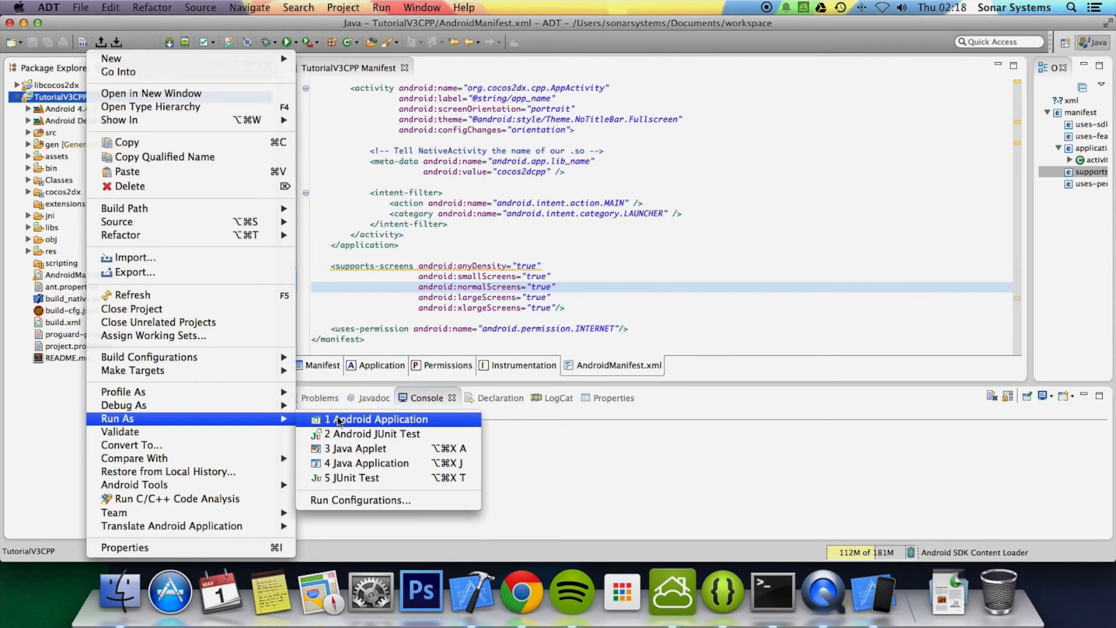
click(377, 418)
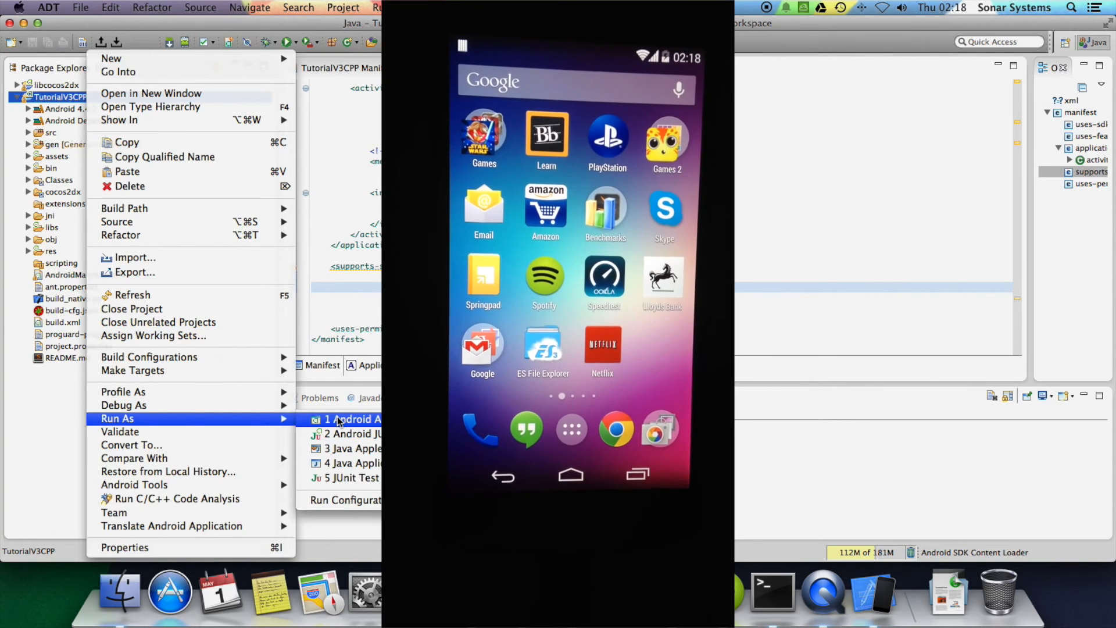
click(353, 418)
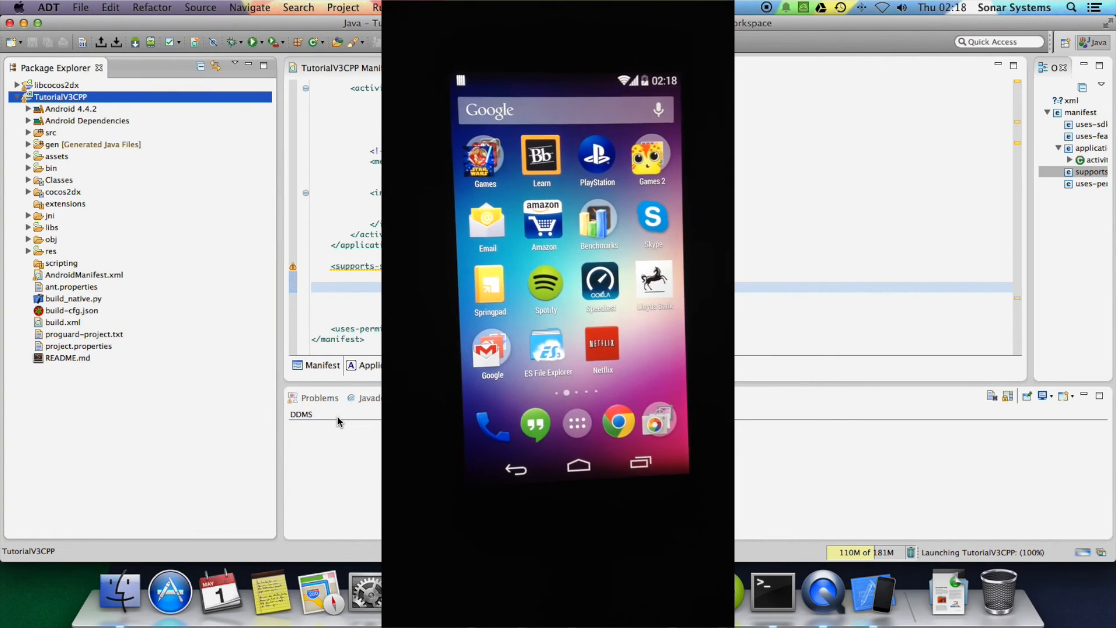